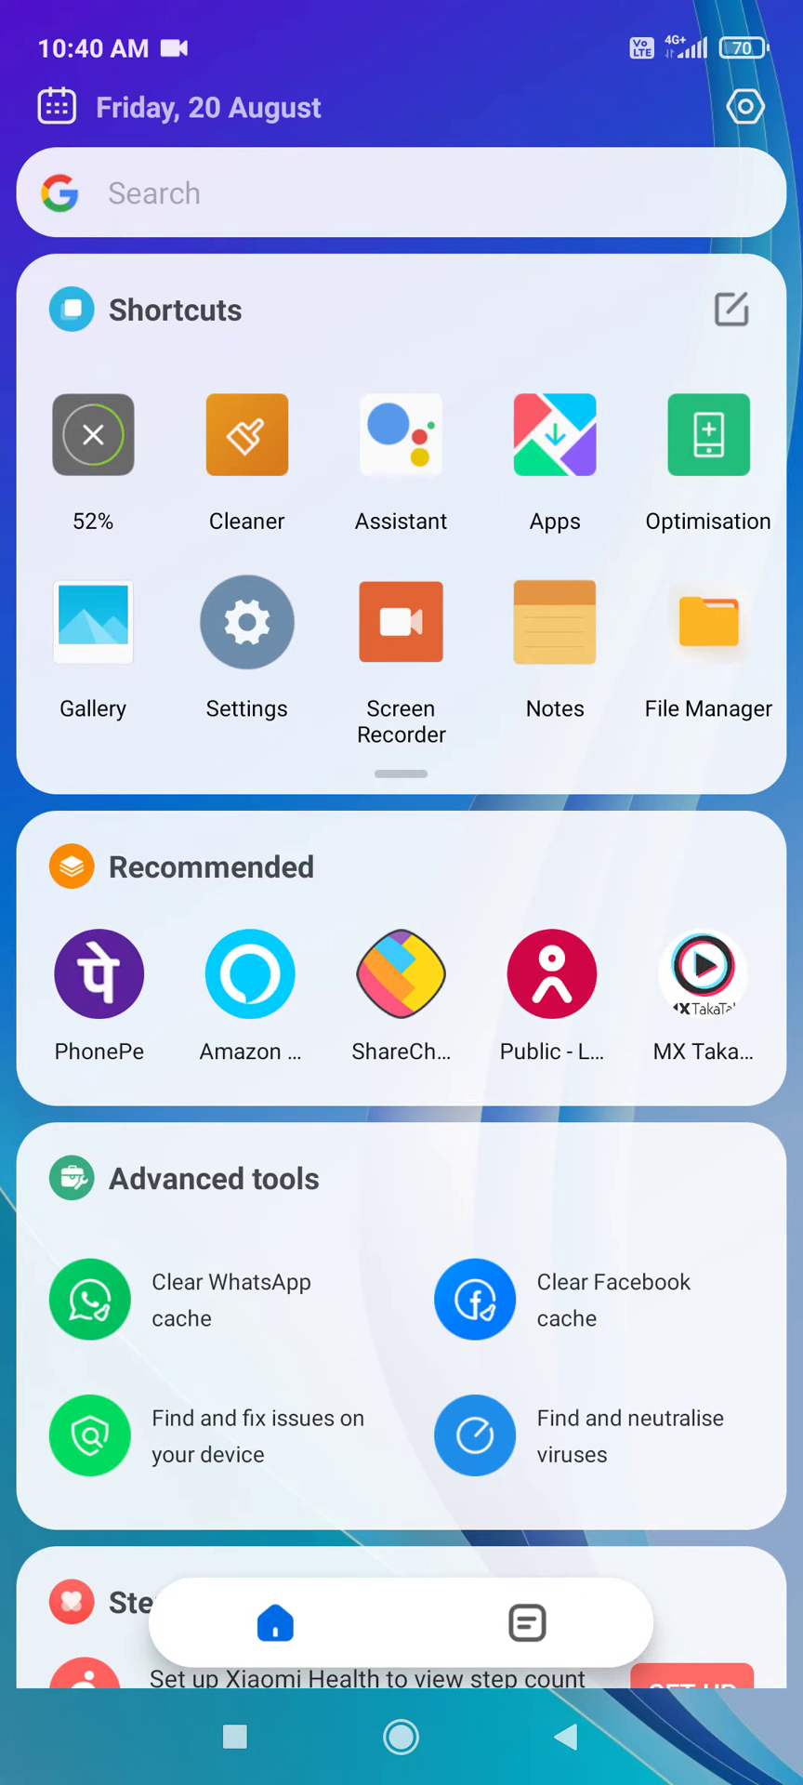
Show the About phone page listing MIUI Global 12.0.5 and 33.3 GB of 64 GB used.
scroll("down", 3)
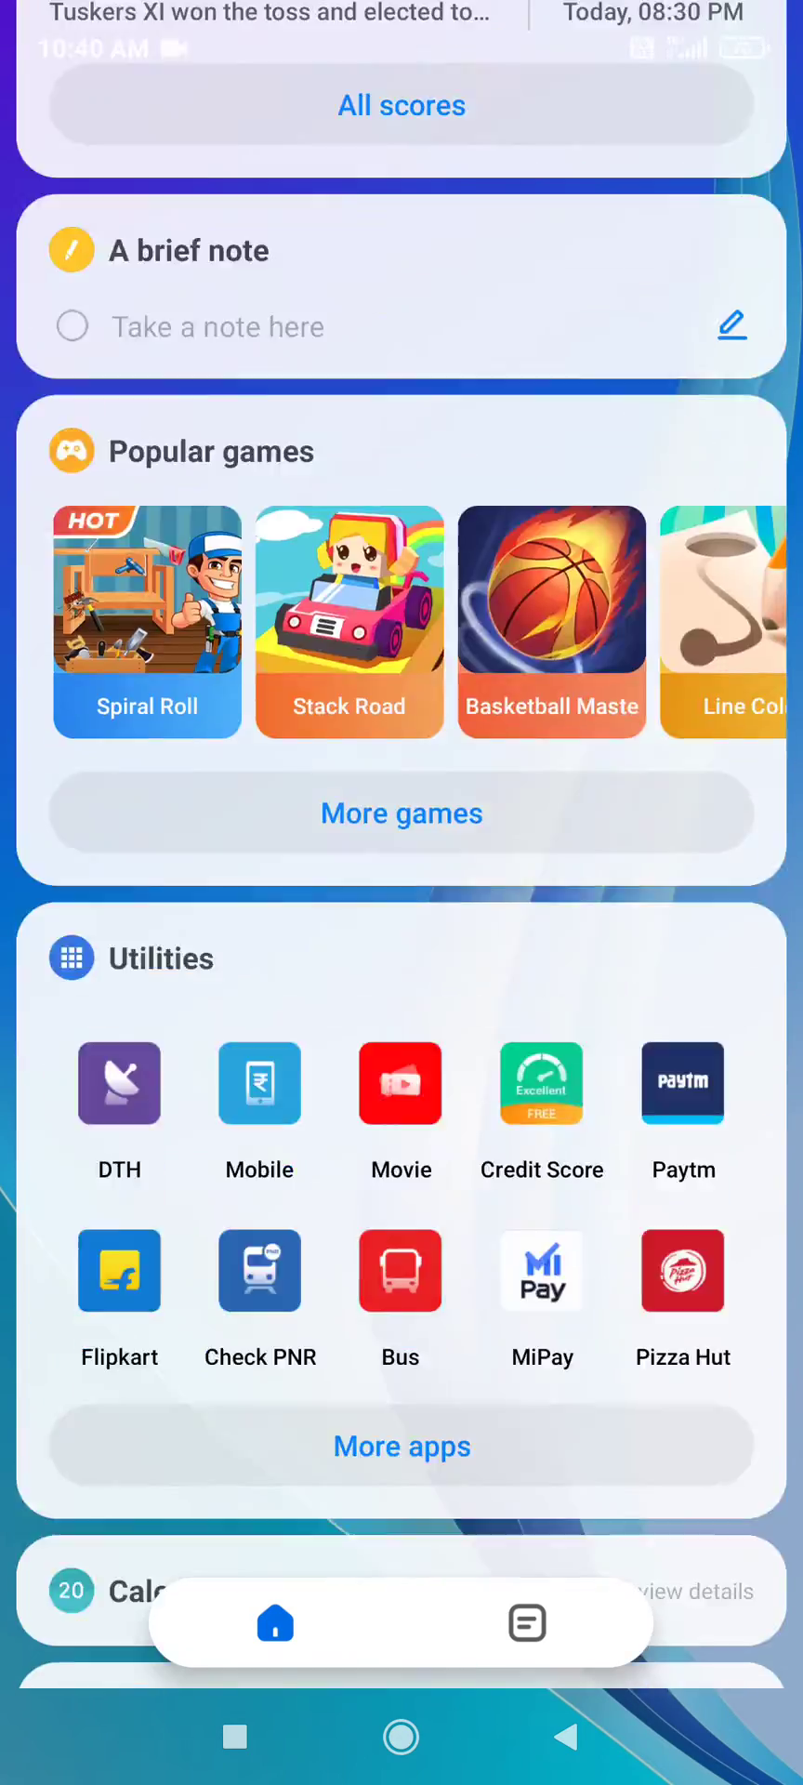
scroll("down", 3)
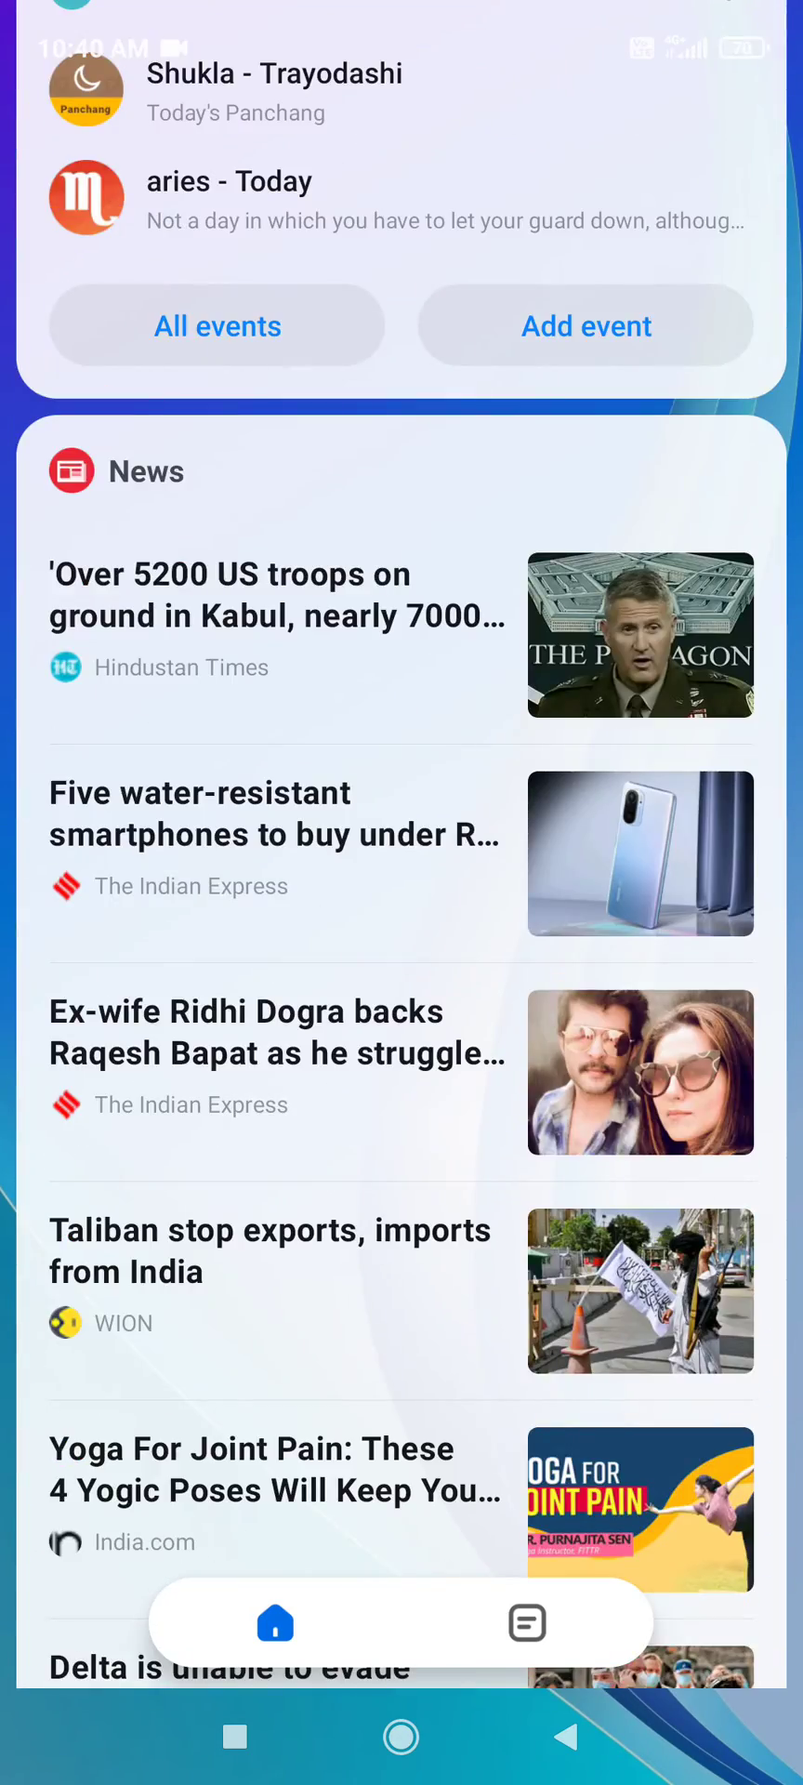
scroll("down", 3)
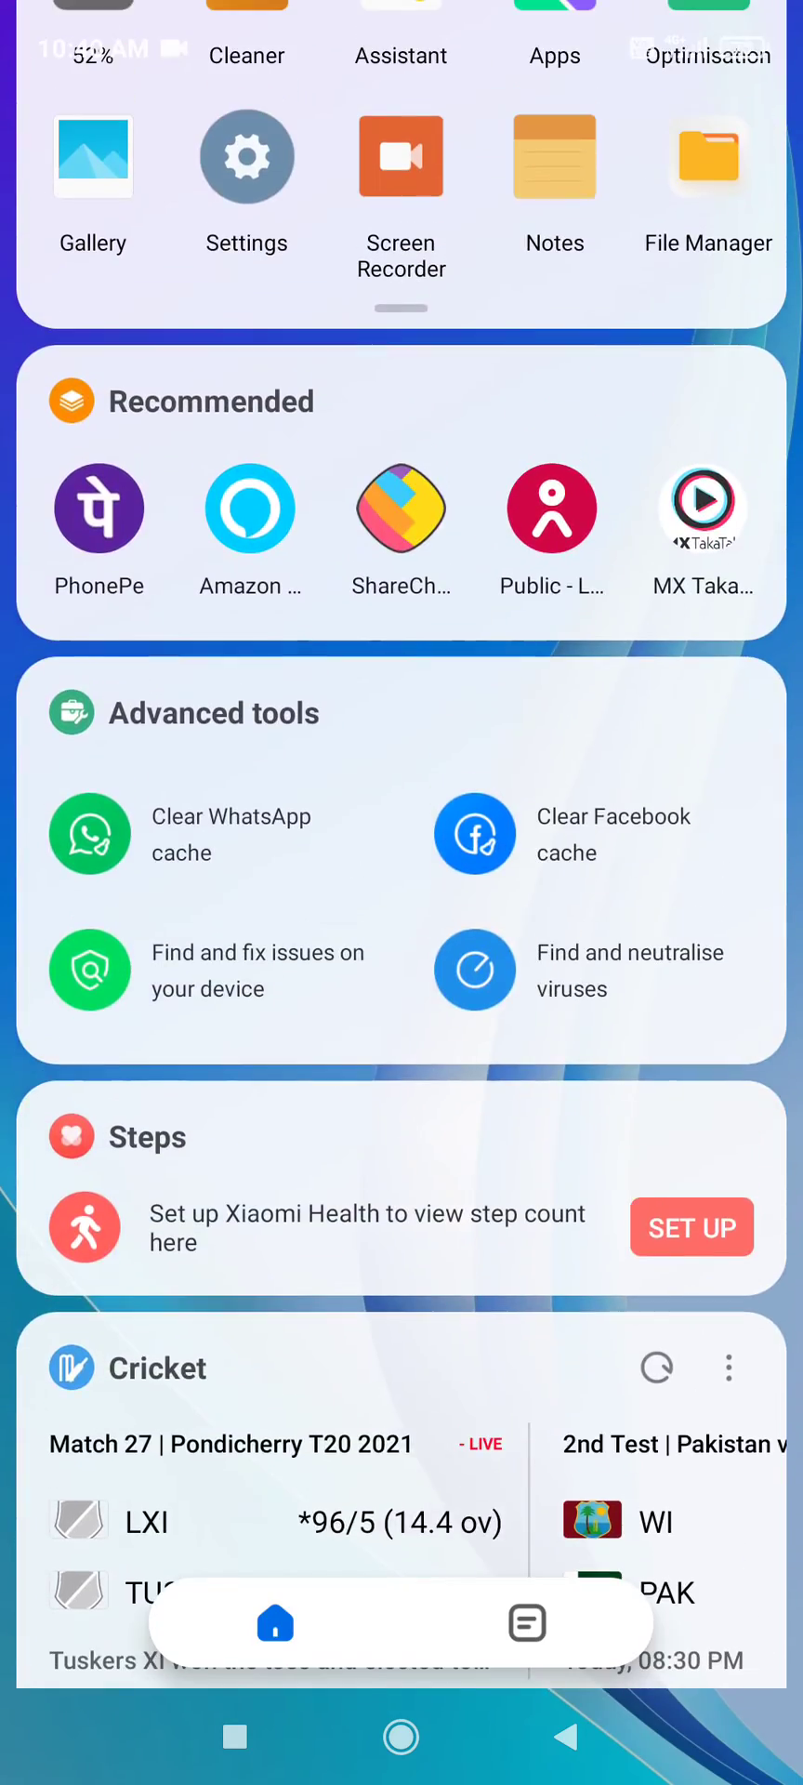
scroll("down", 3)
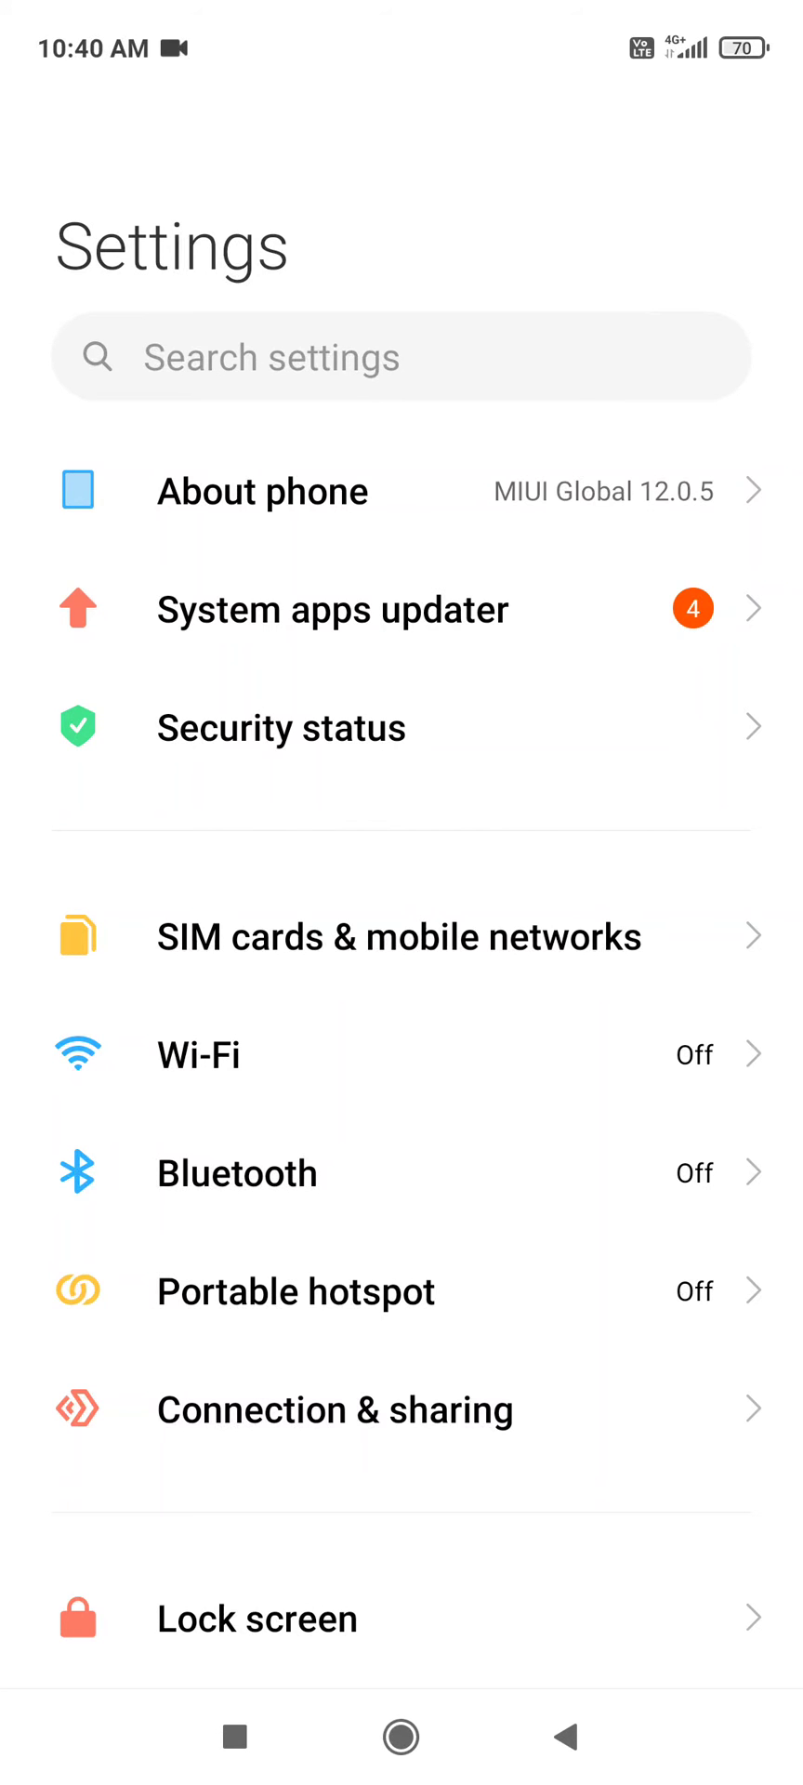
left_click(262, 491)
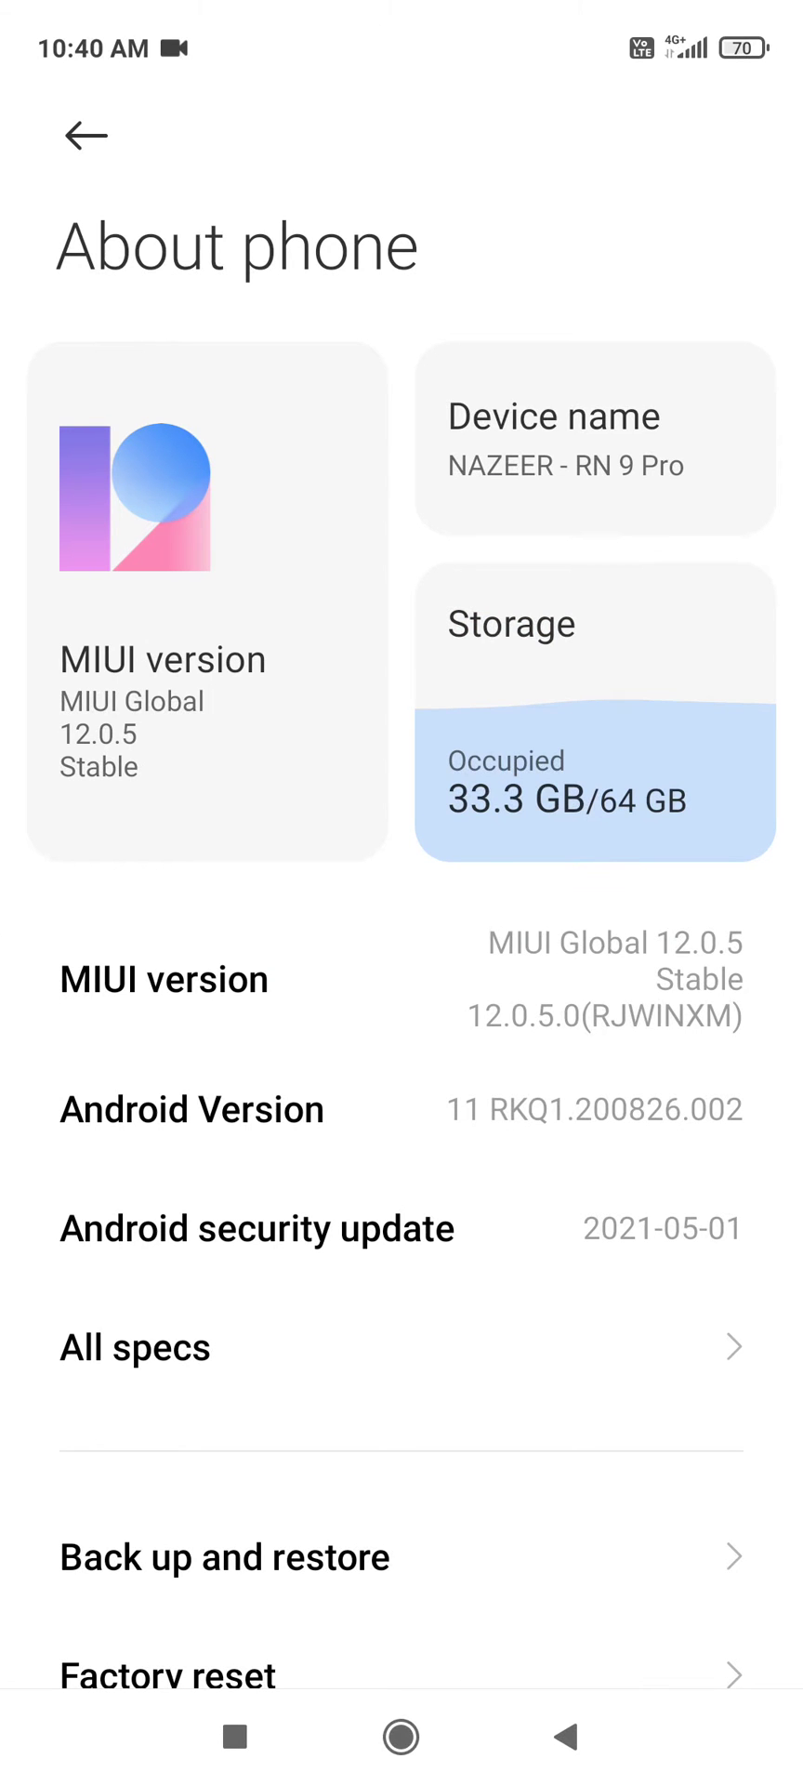
Return to the Settings list and go to the Home screen settings showing App vault on.
left_click(83, 134)
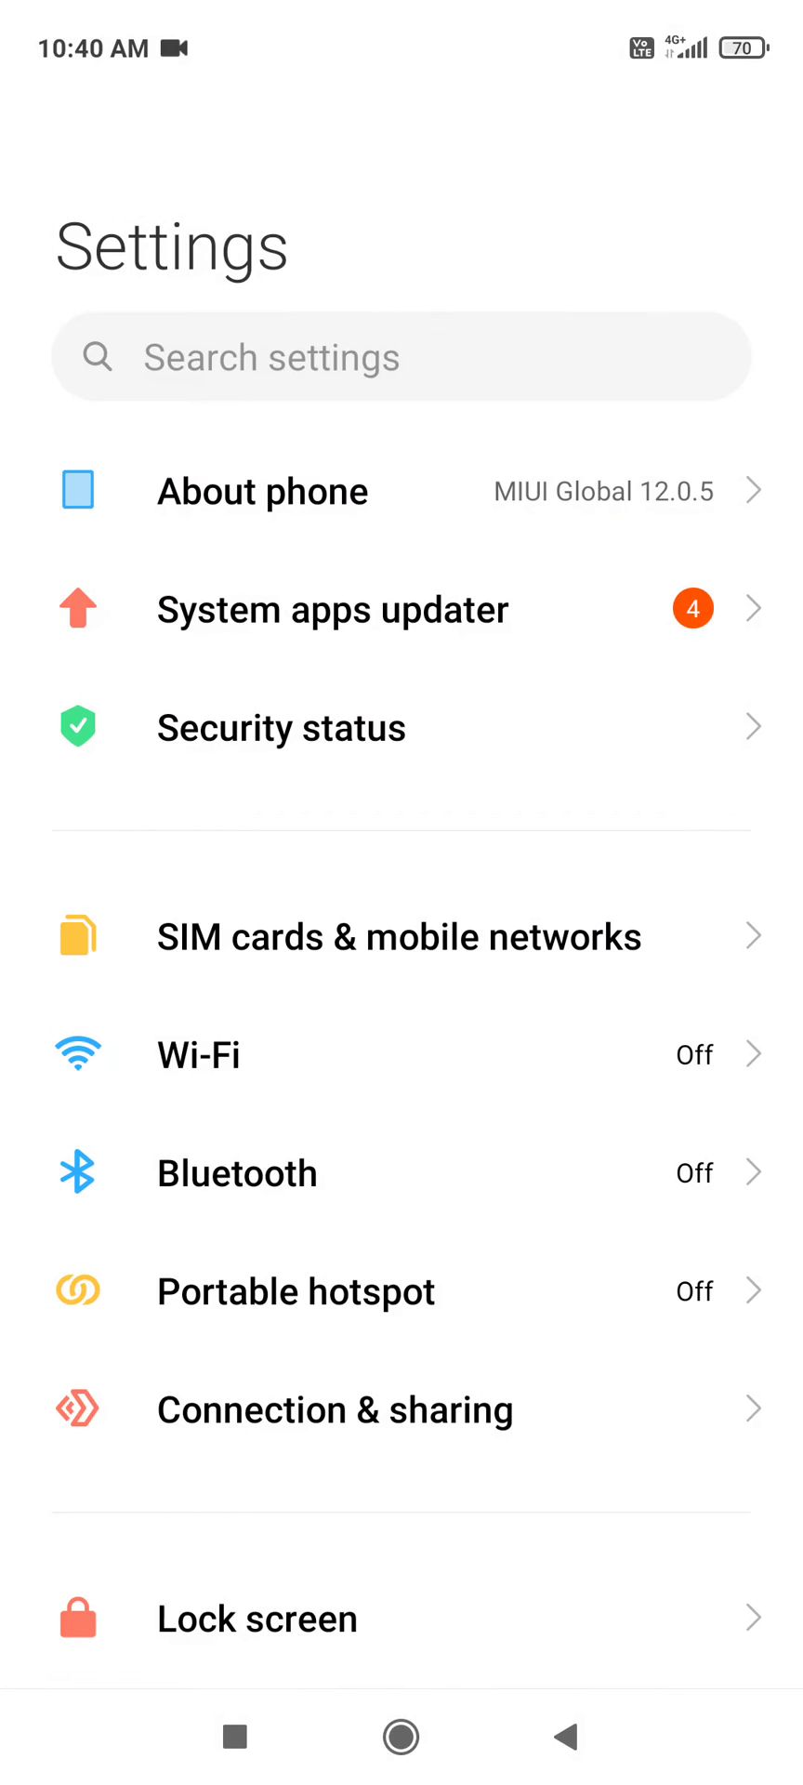
scroll("down", 3)
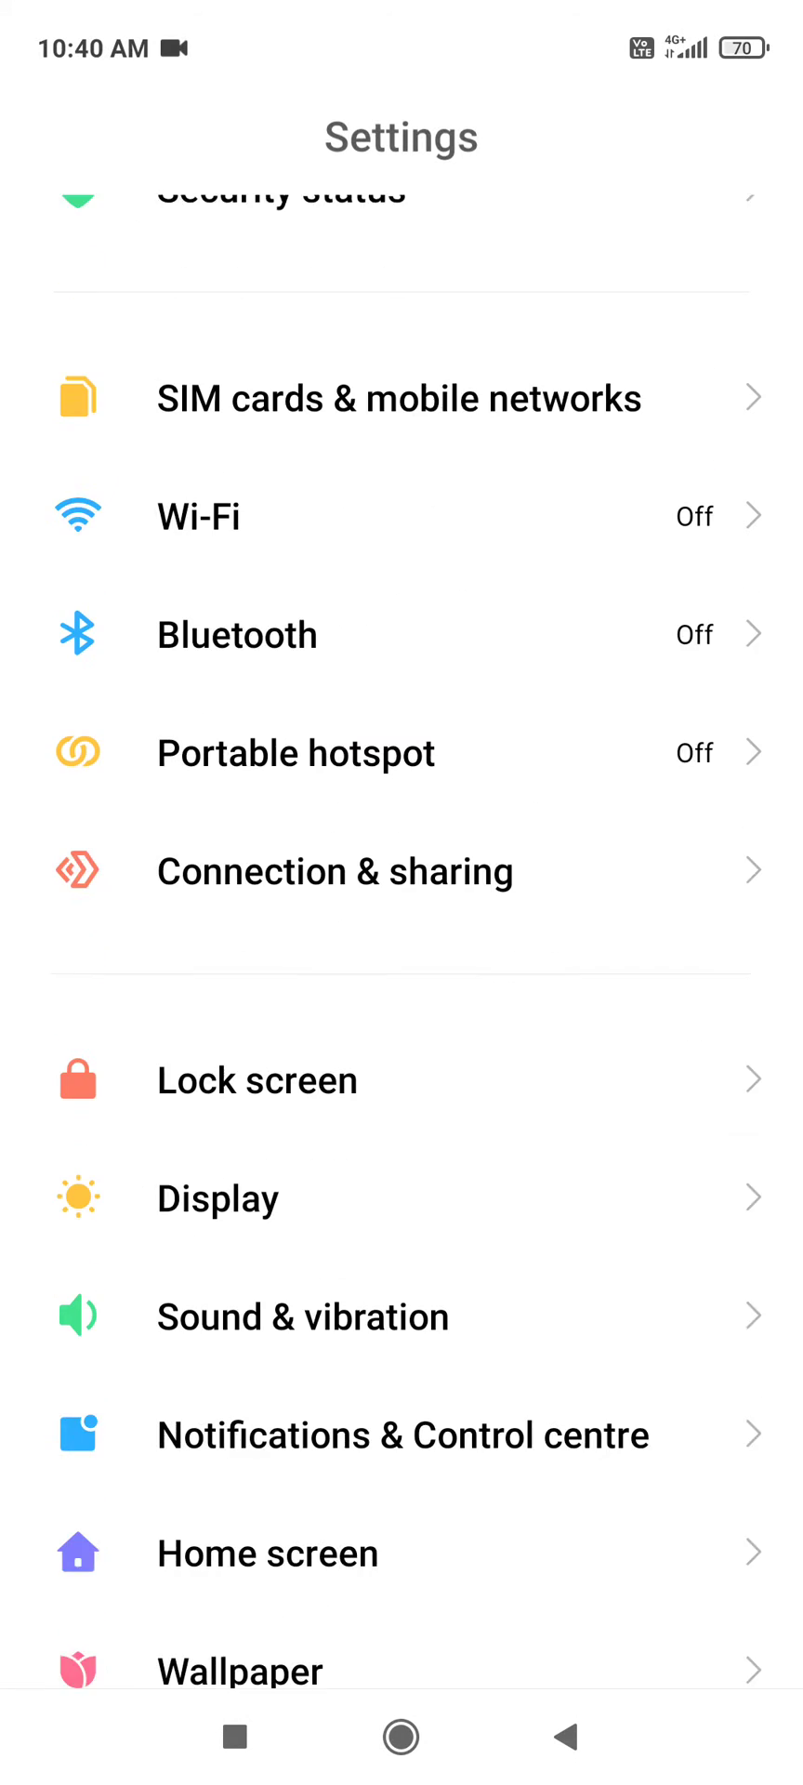
scroll("down", 3)
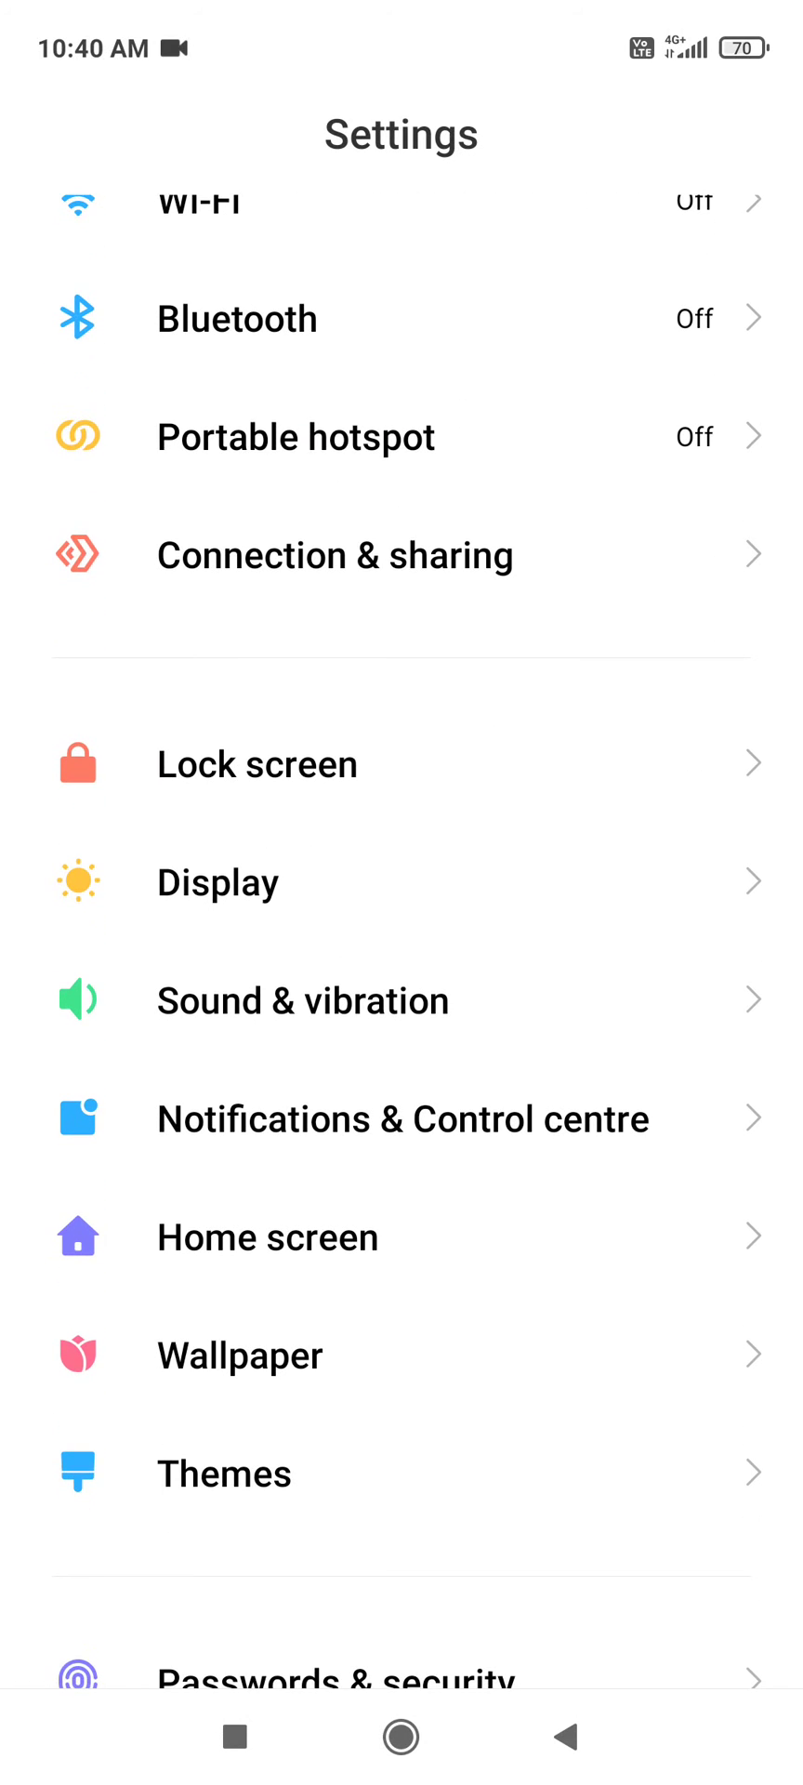
left_click(267, 1236)
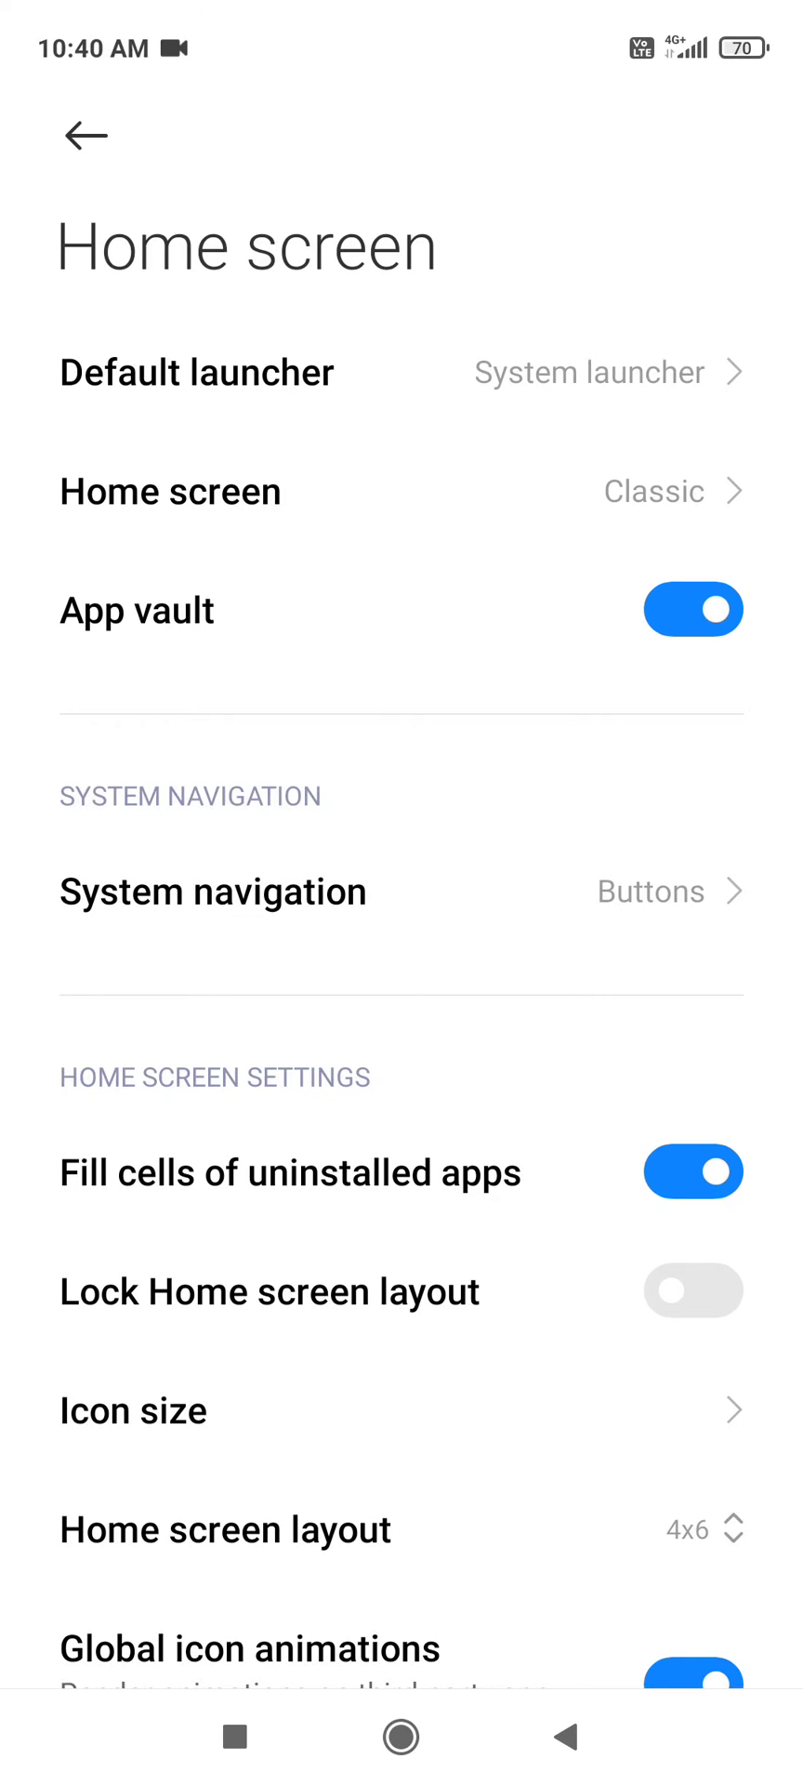
left_click(694, 610)
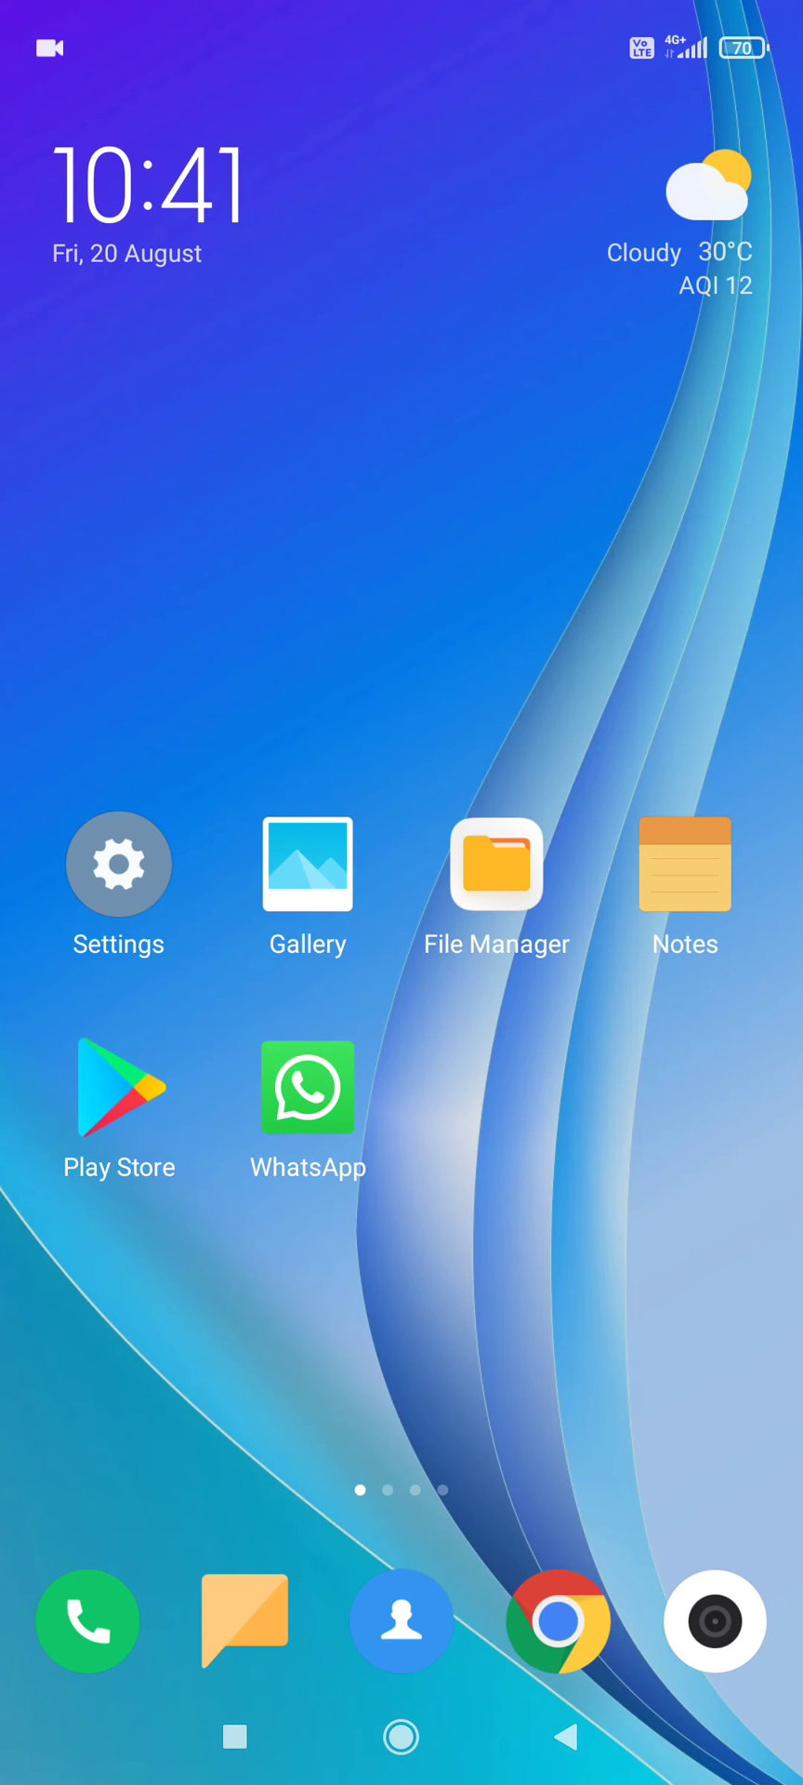
left_click(117, 864)
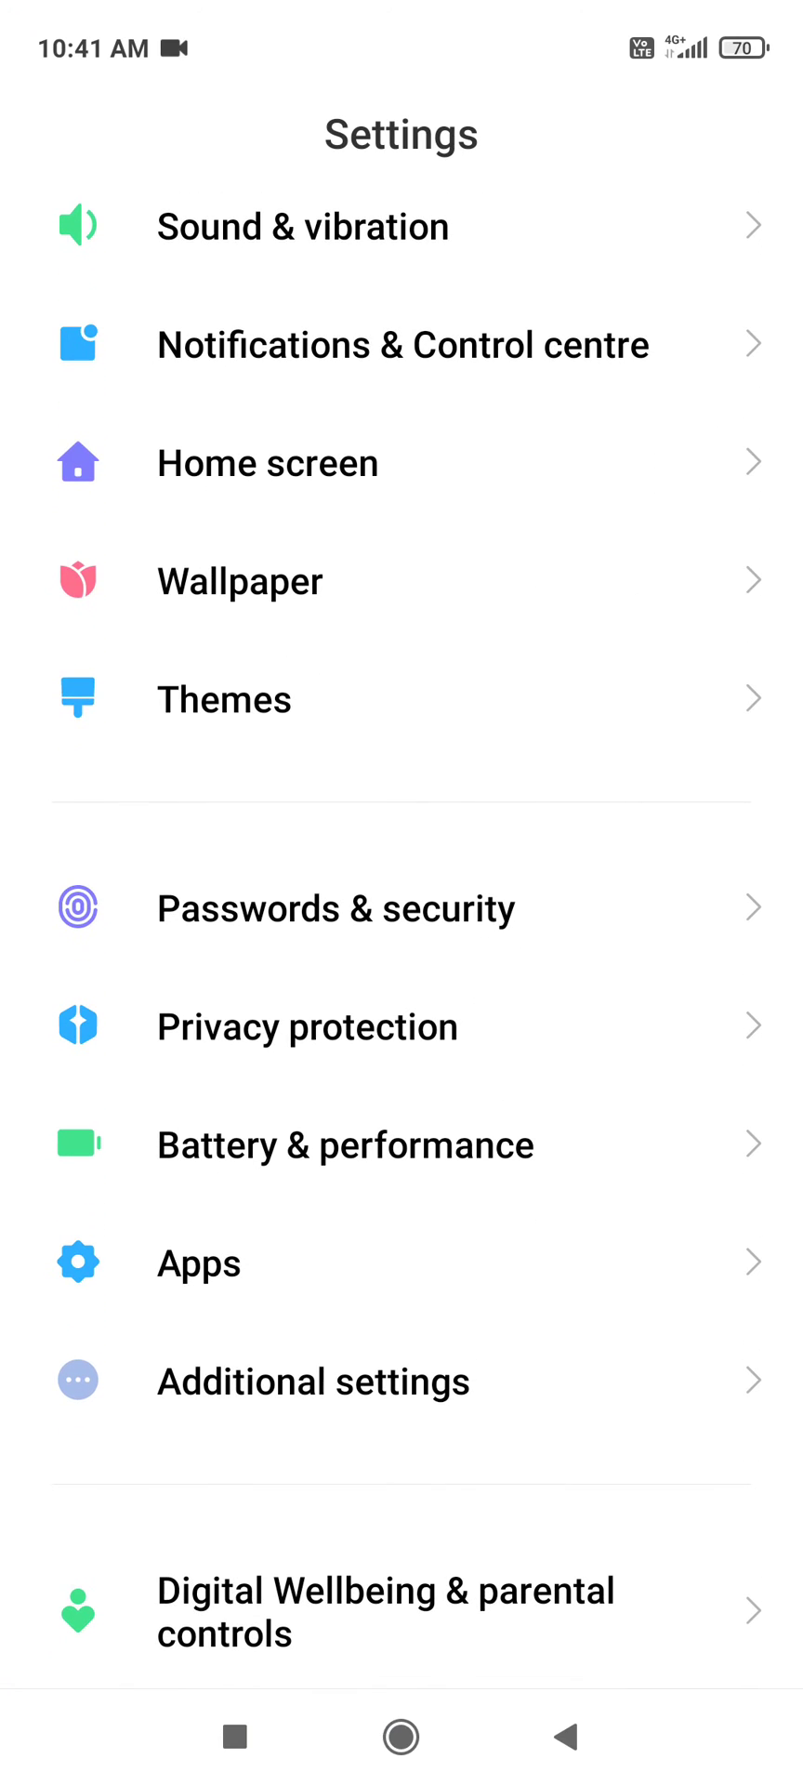
left_click(268, 463)
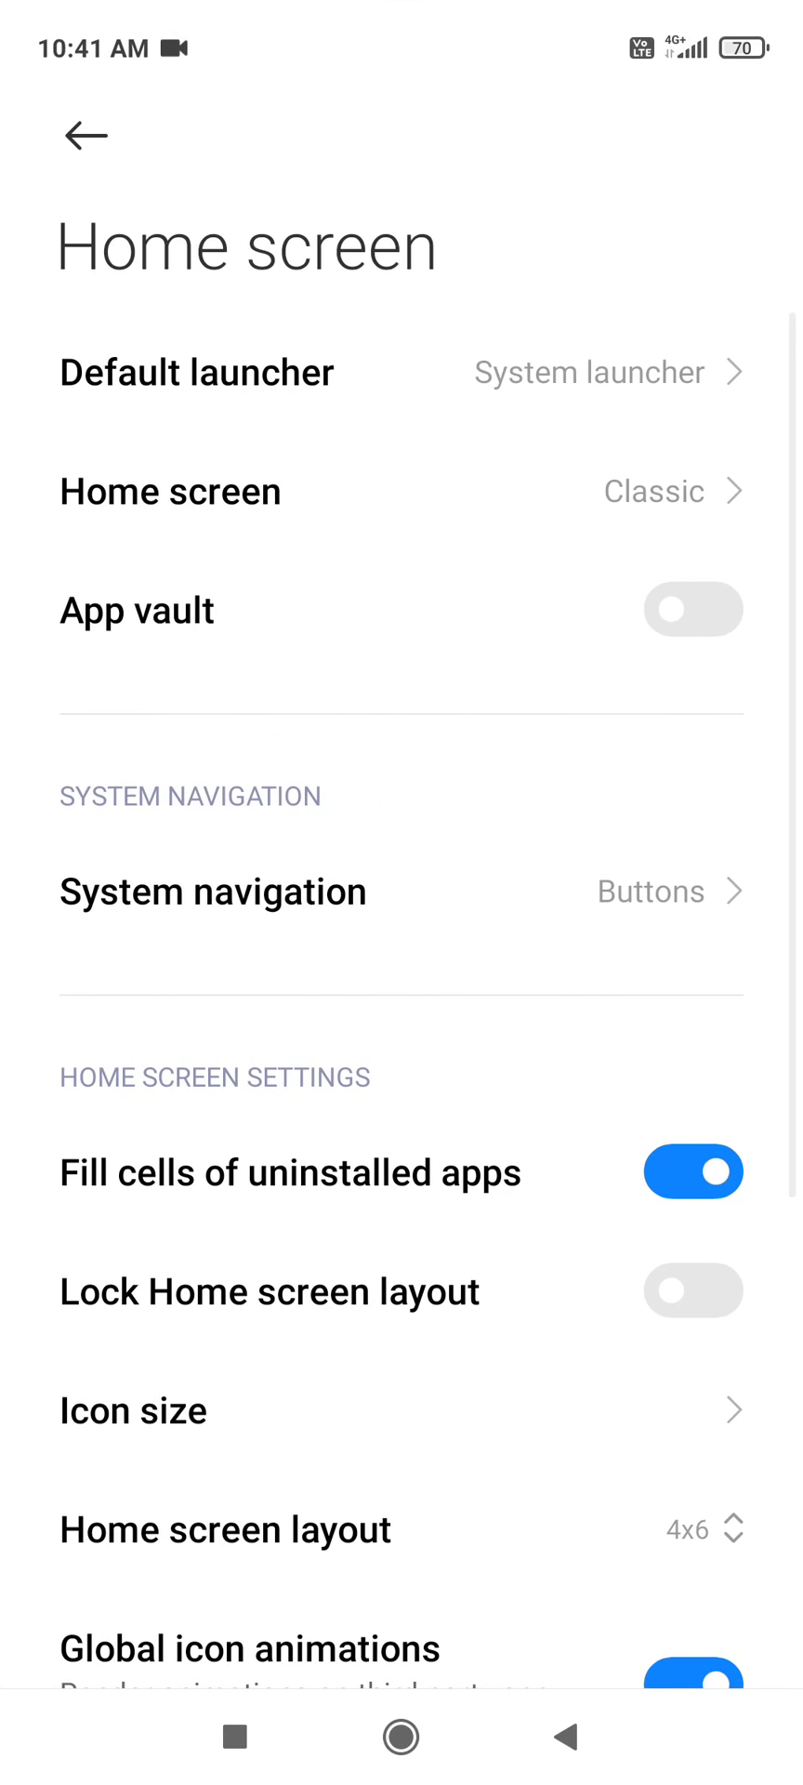
left_click(693, 610)
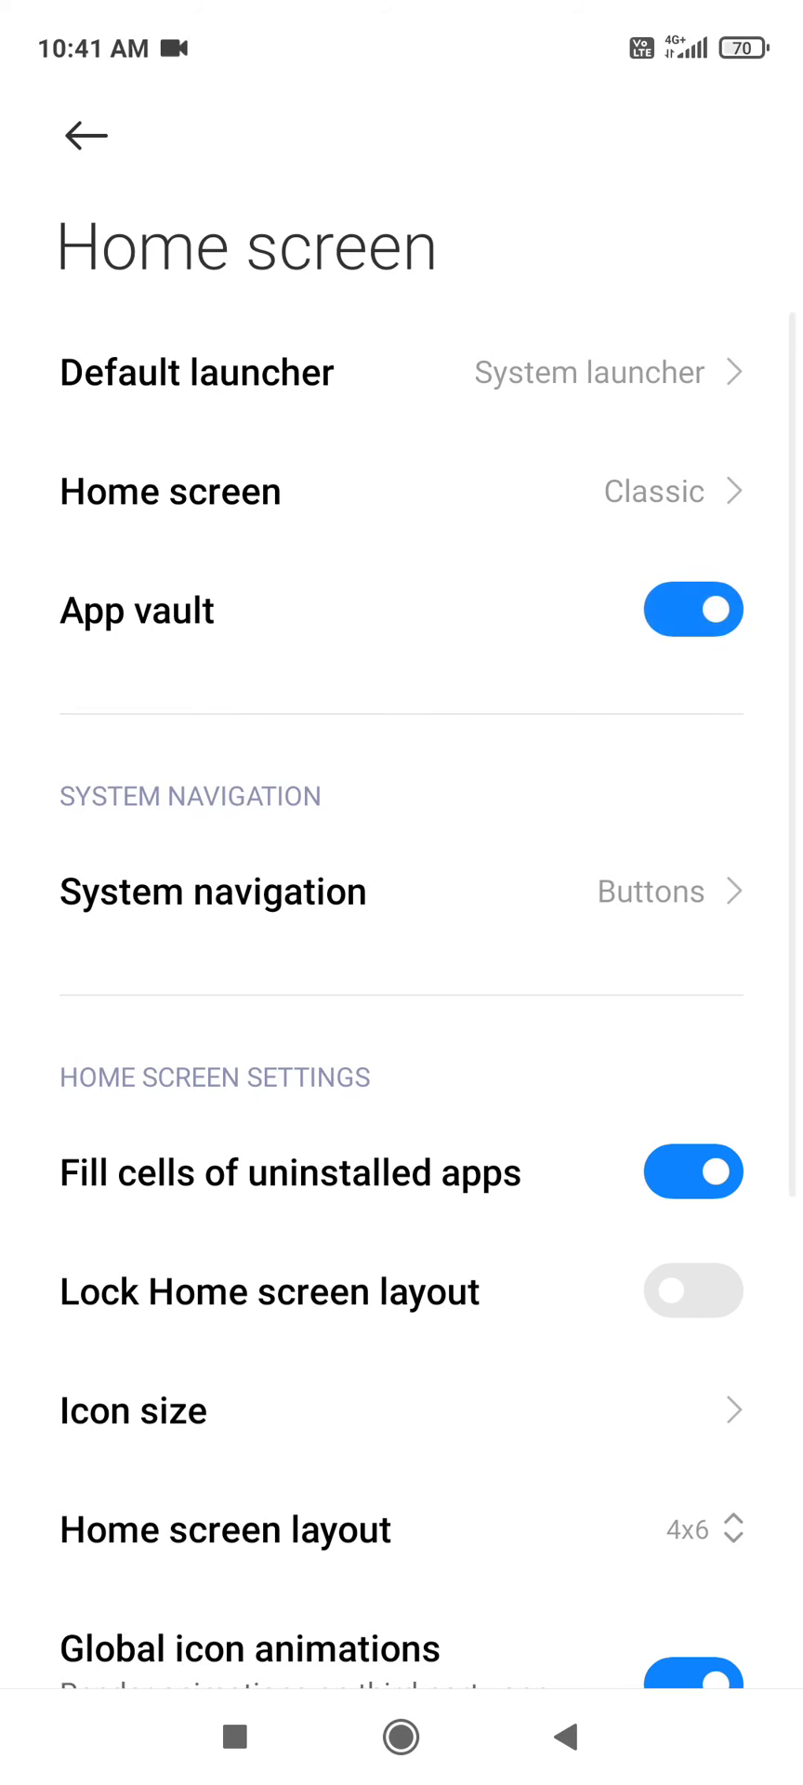